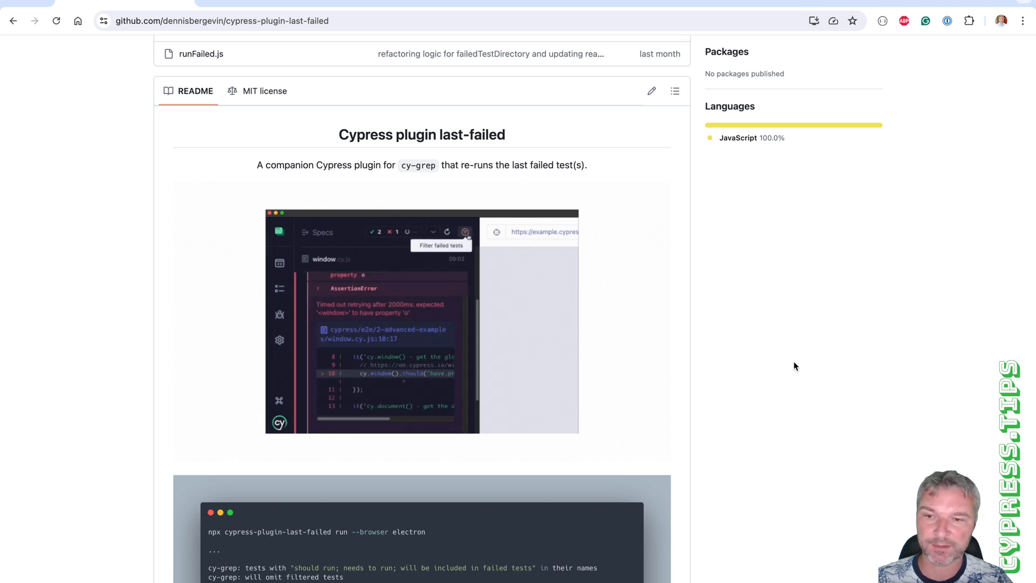
# Step: Scroll the cypress-plugin-last-failed README past the demo images to the Installation section
pyautogui.click(464, 232)
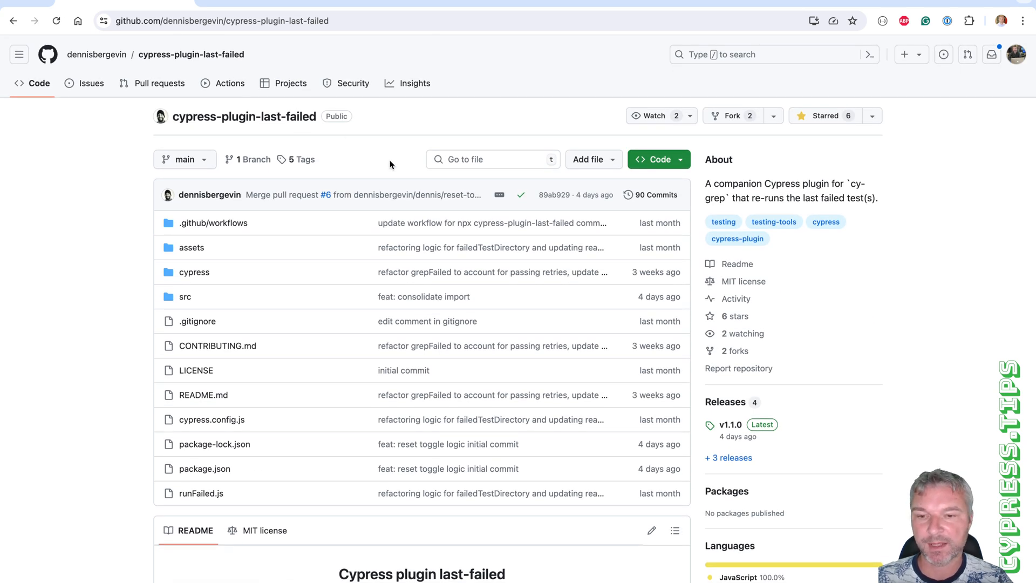
pyautogui.scroll(-3)
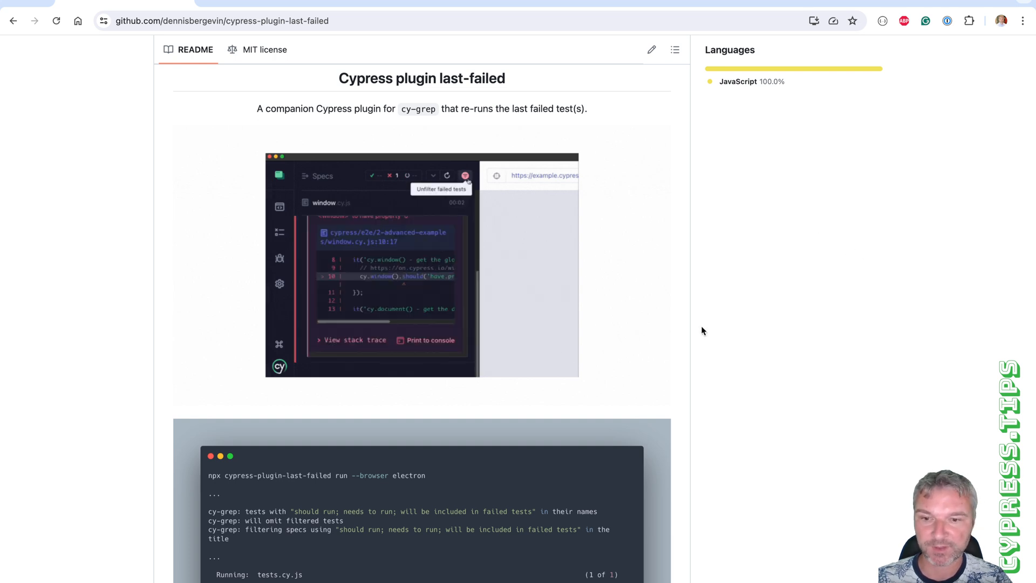
pyautogui.scroll(-3)
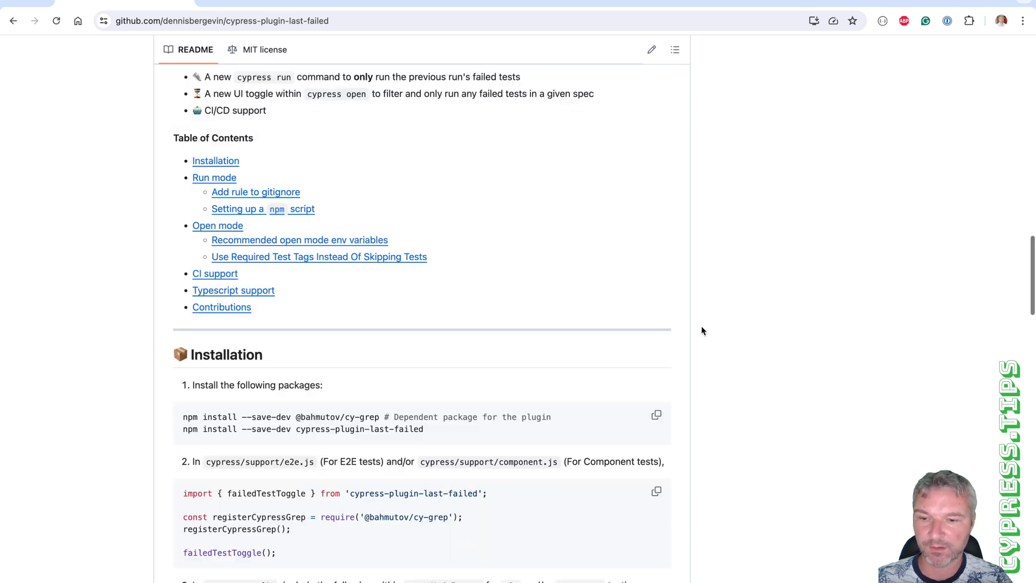
pyautogui.scroll(-3)
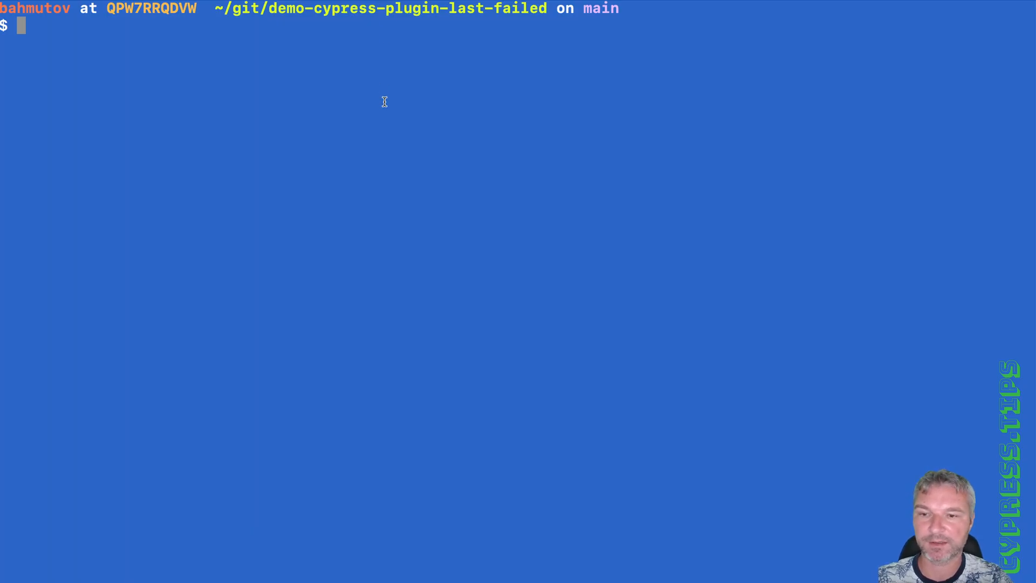
pyautogui.write('gb')
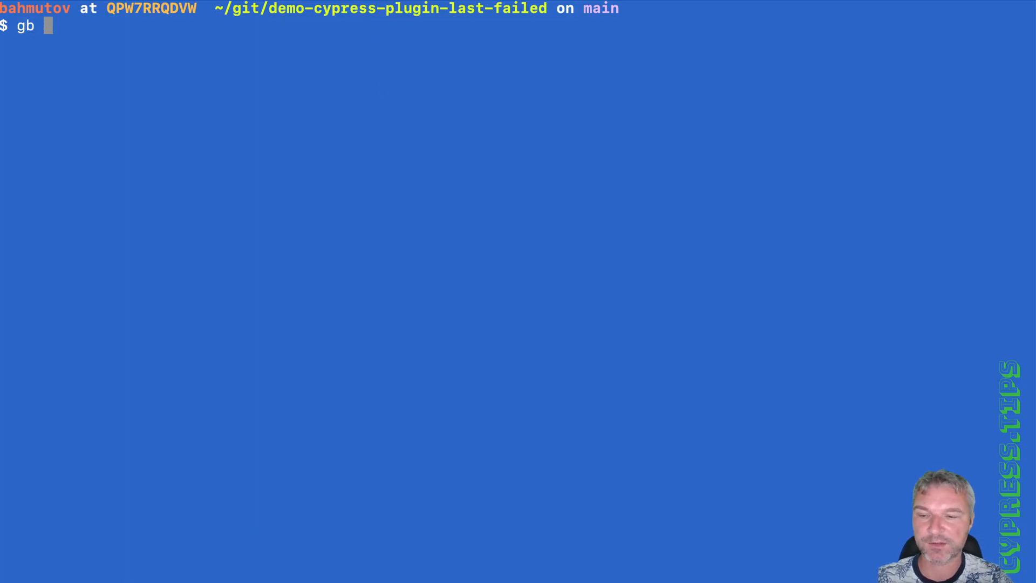
pyautogui.write('demo1')
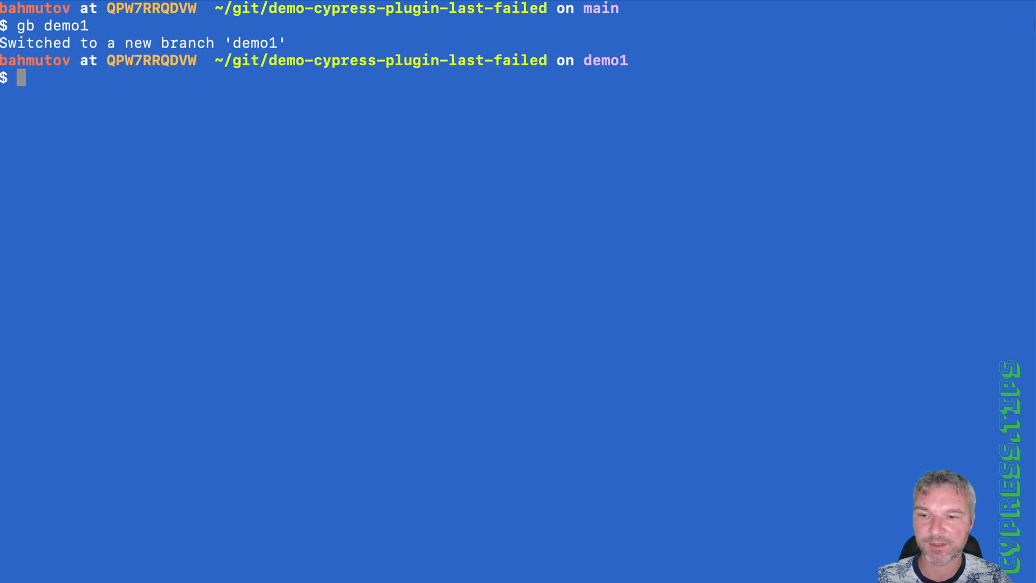
pyautogui.write('npm i @bahmutov/cy-grep')
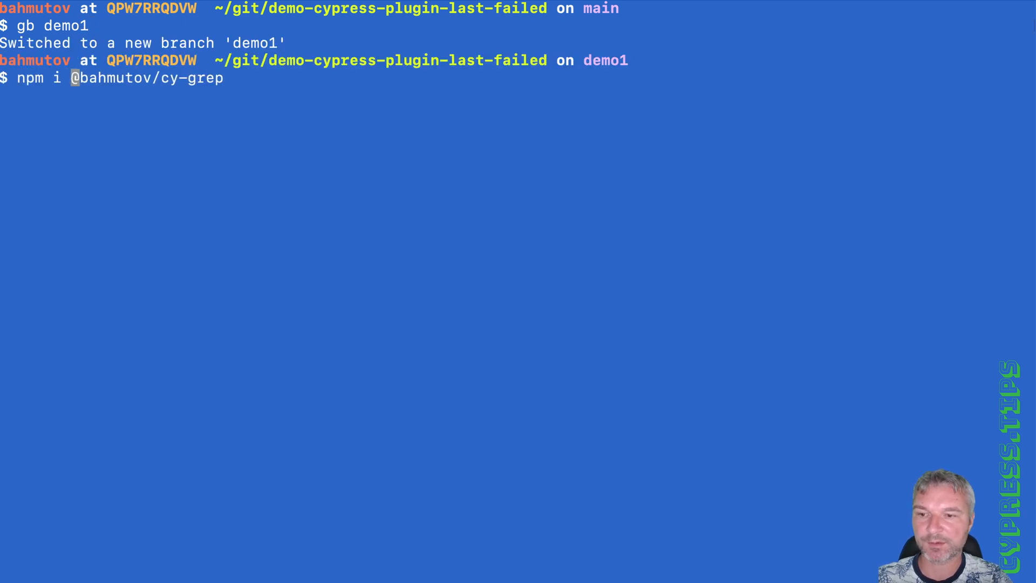
pyautogui.write('-D')
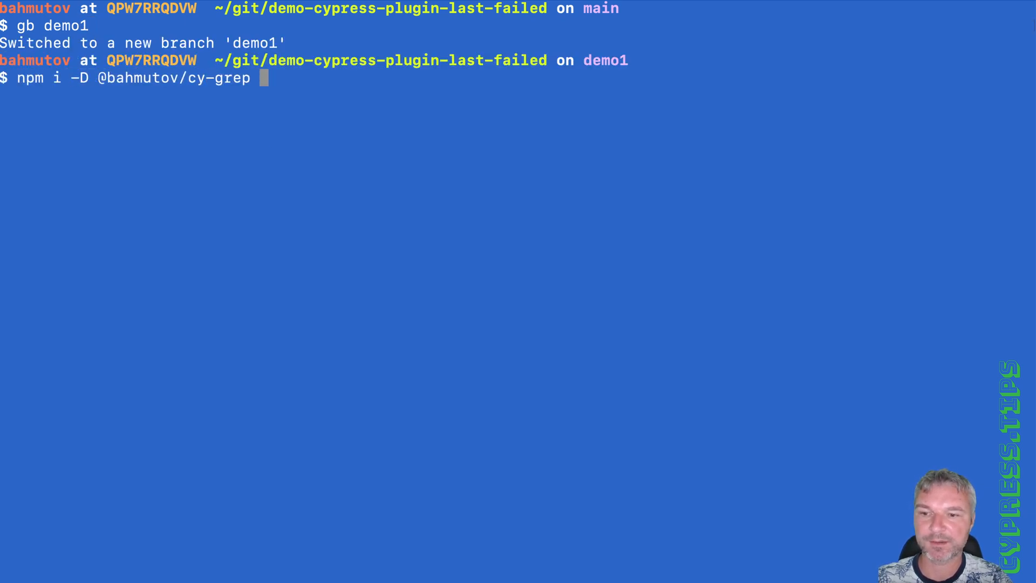
pyautogui.moveTo(295, 80)
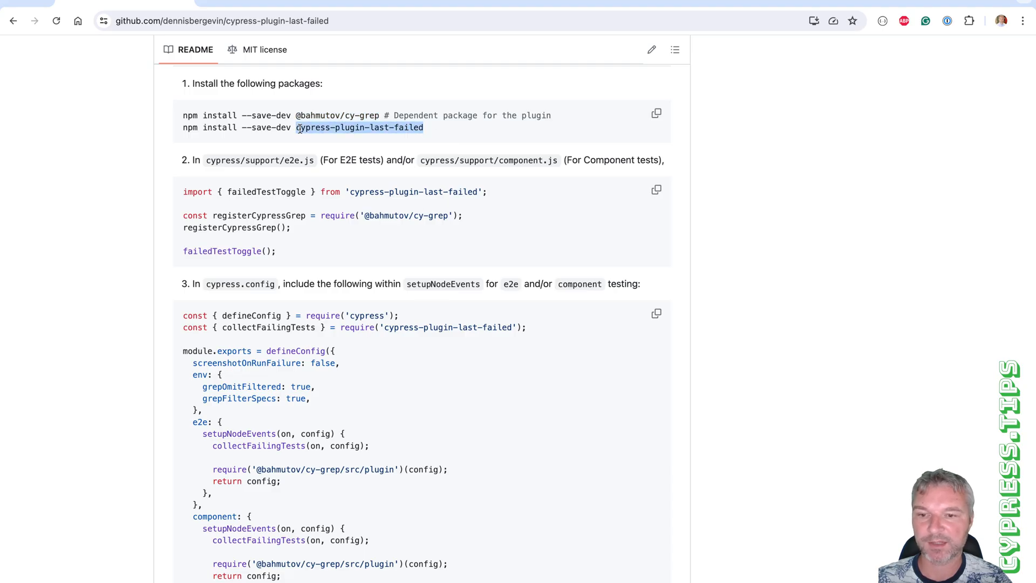
pyautogui.moveTo(483, 249)
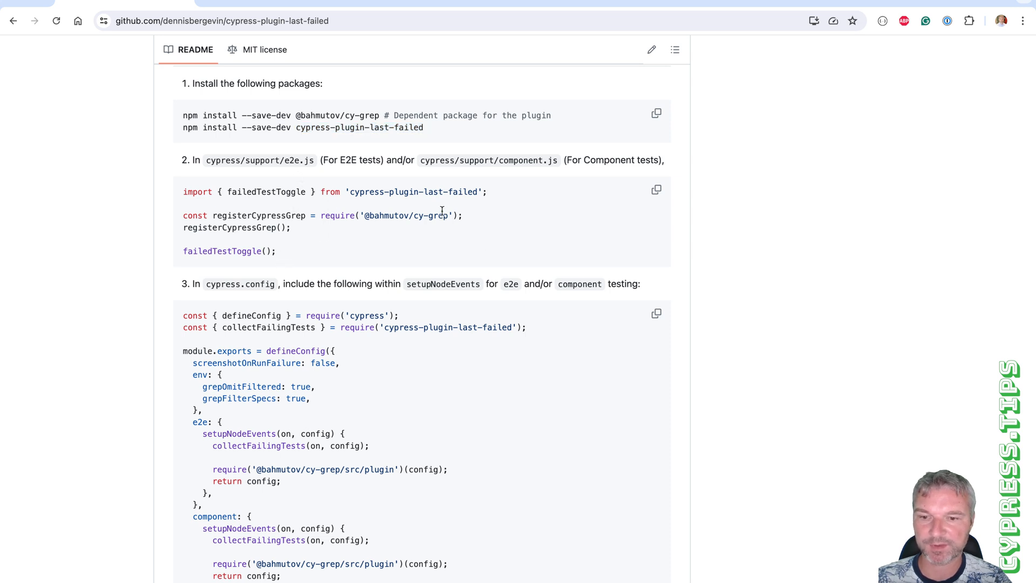
# Step: Select the README's support-file setup code and the collectFailingTests config line for copying
pyautogui.moveTo(183, 215); pyautogui.dragTo(276, 251)
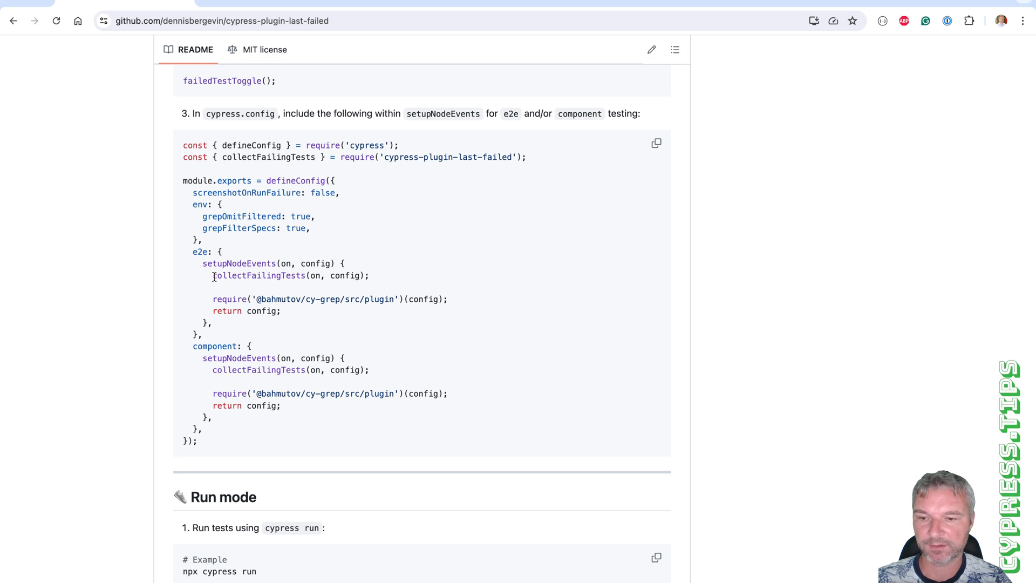
pyautogui.moveTo(213, 276); pyautogui.dragTo(290, 310)
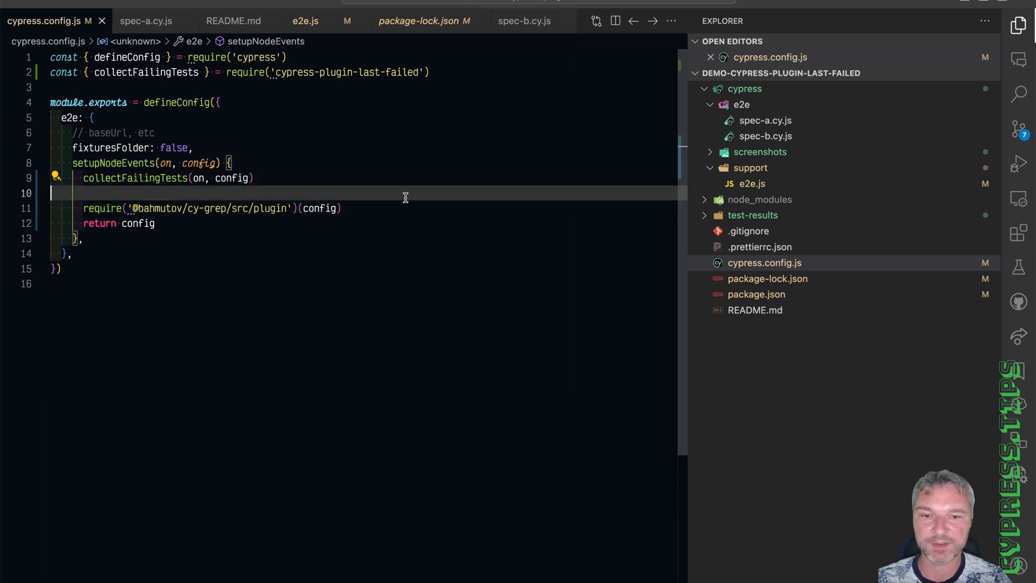
# Step: Add collectFailingTests(on, config) and the cy-grep plugin require inside setupNodeEvents in cypress.config.js
pyautogui.click(146, 20)
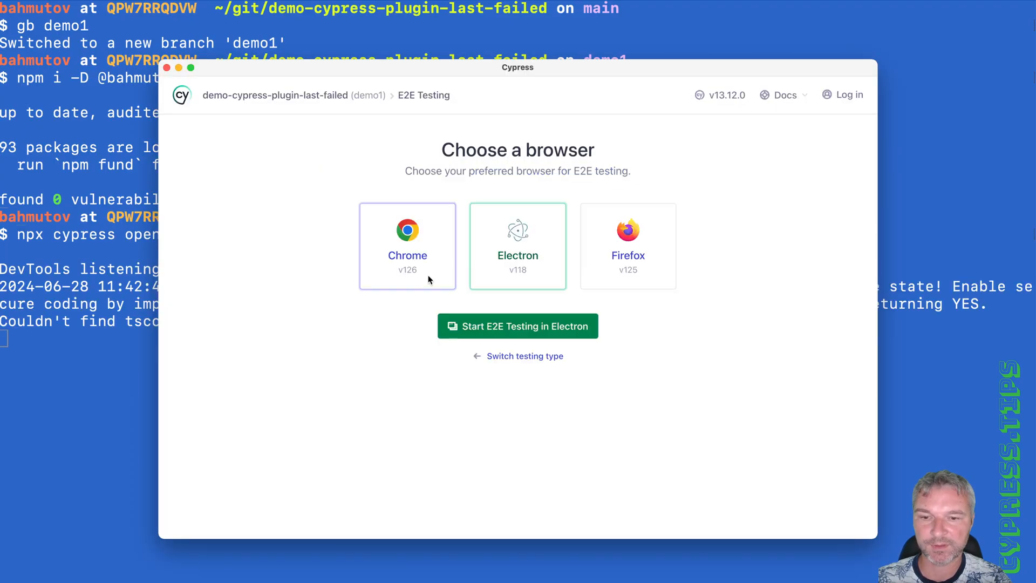
# Step: Start E2E testing in Electron and run spec-a.cy.js, giving three passing and two failing tests
pyautogui.click(517, 326)
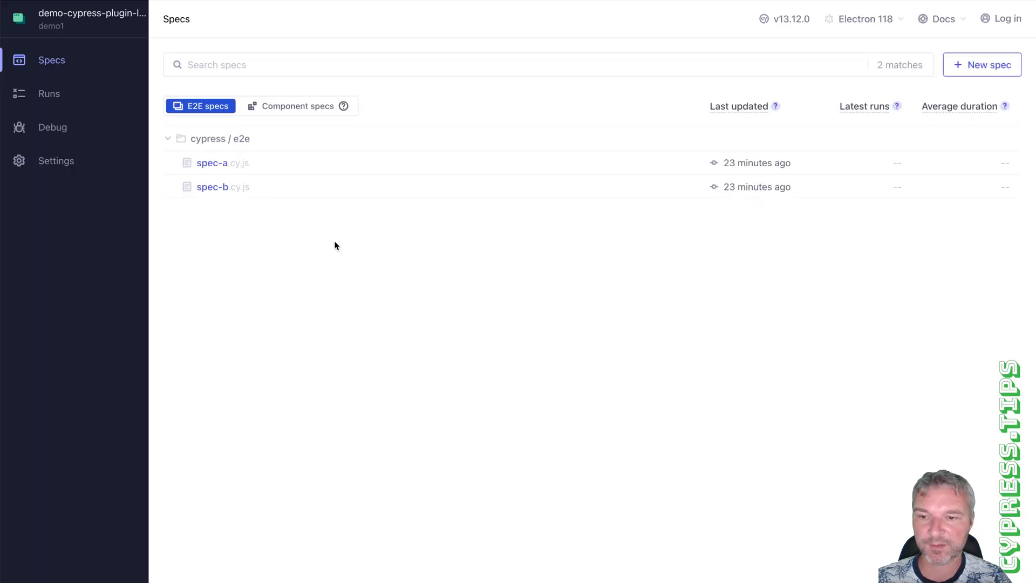
pyautogui.click(212, 163)
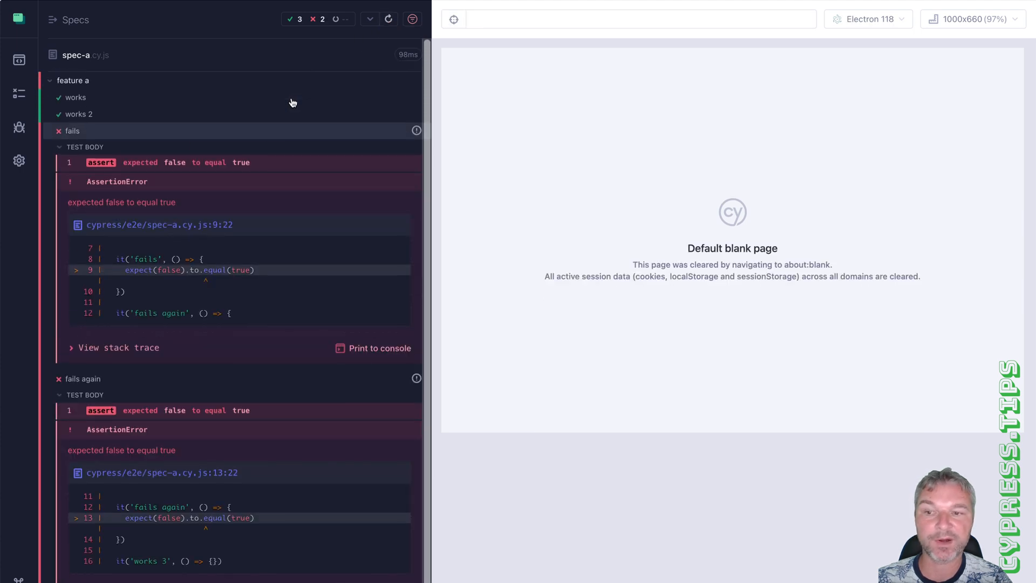
pyautogui.moveTo(411, 19)
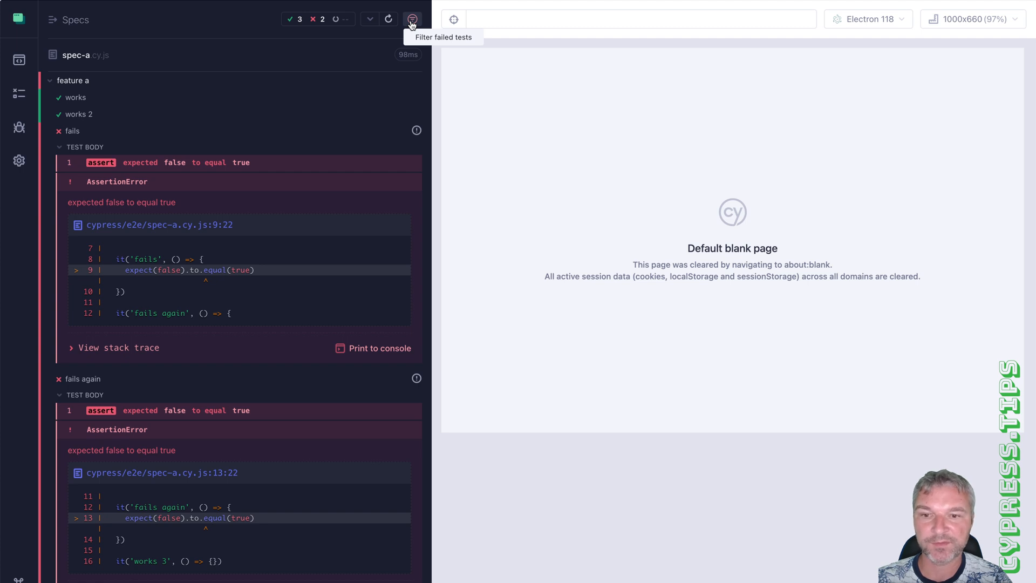
# Step: Toggle 'Filter failed tests' to rerun only spec-a's two failures, then off and back on
pyautogui.click(411, 19)
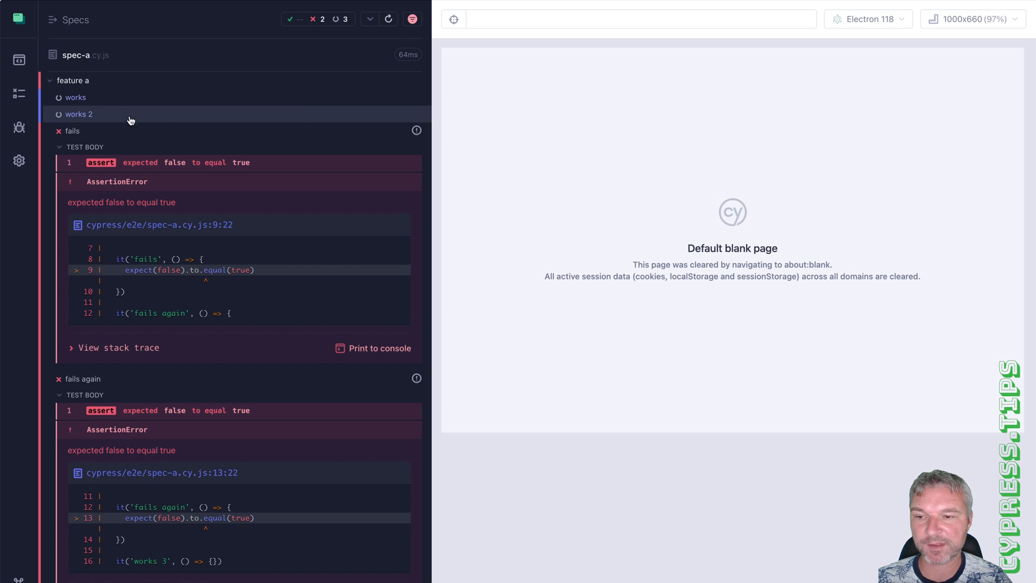
pyautogui.moveTo(114, 123)
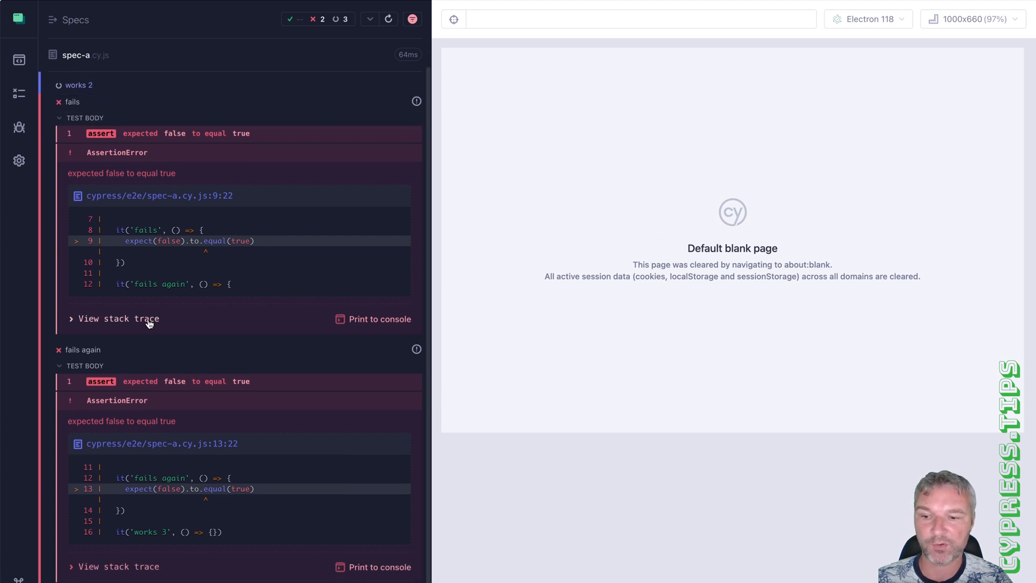
pyautogui.moveTo(388, 18)
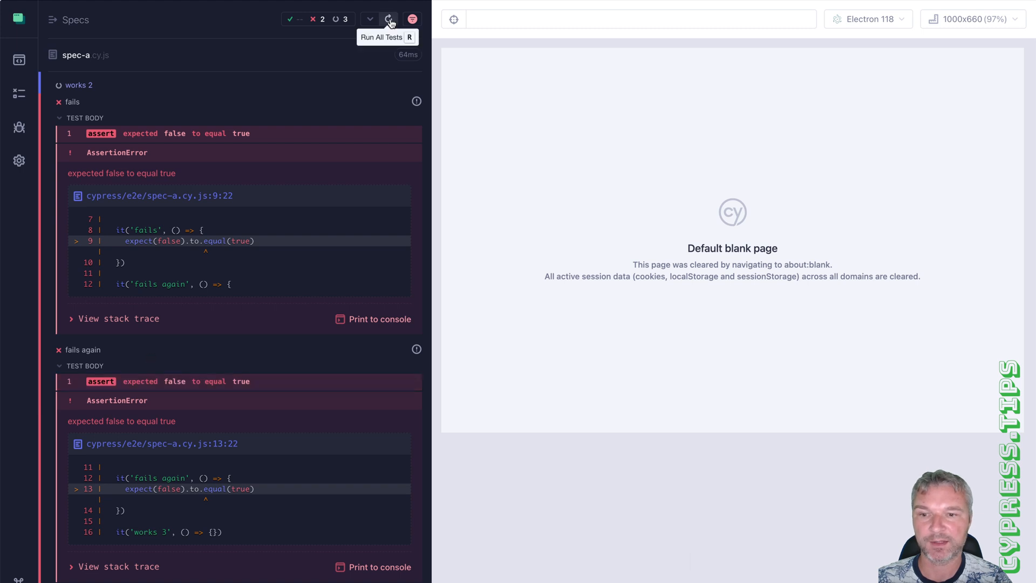
pyautogui.click(389, 18)
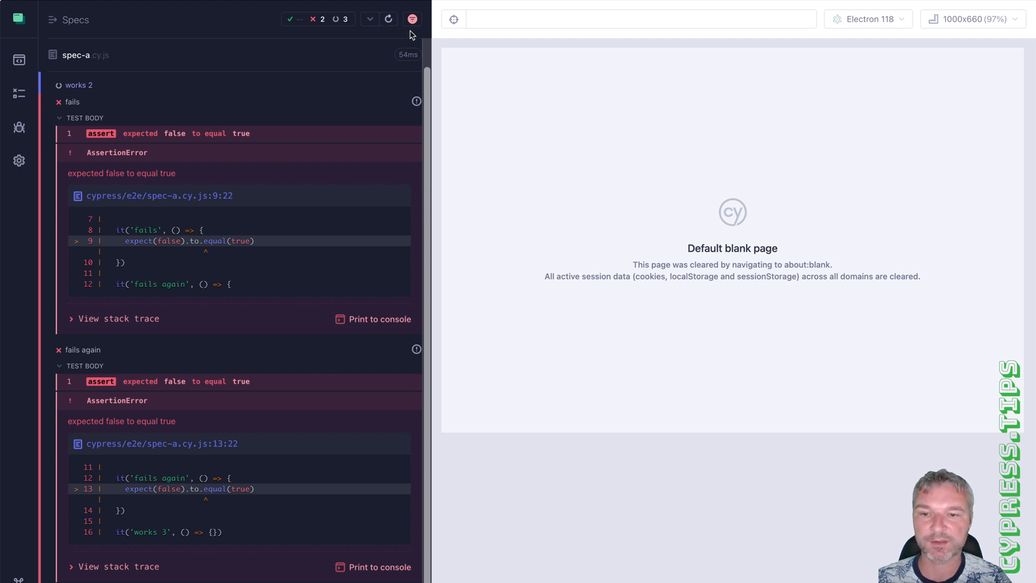
pyautogui.click(389, 18)
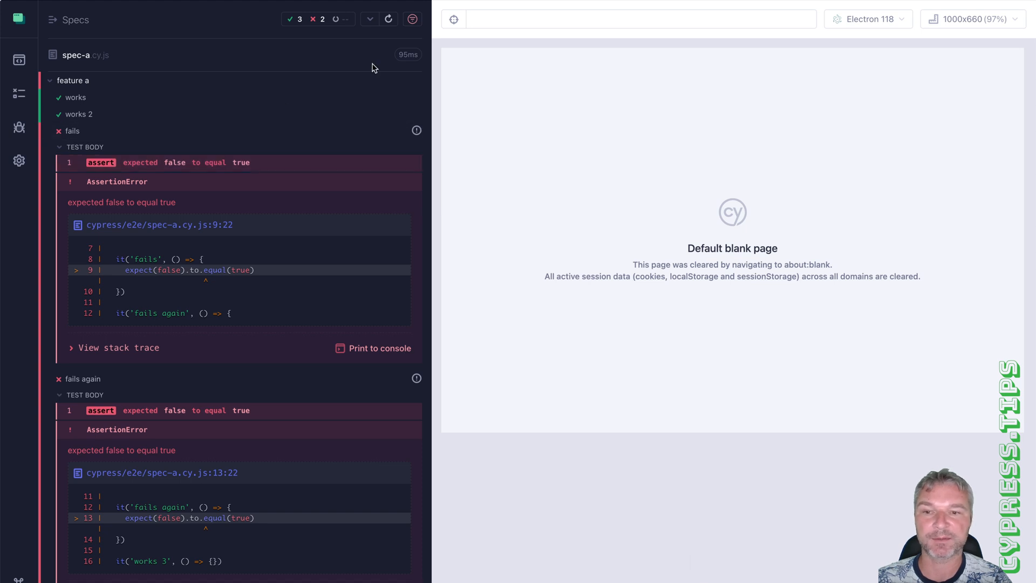
pyautogui.click(411, 19)
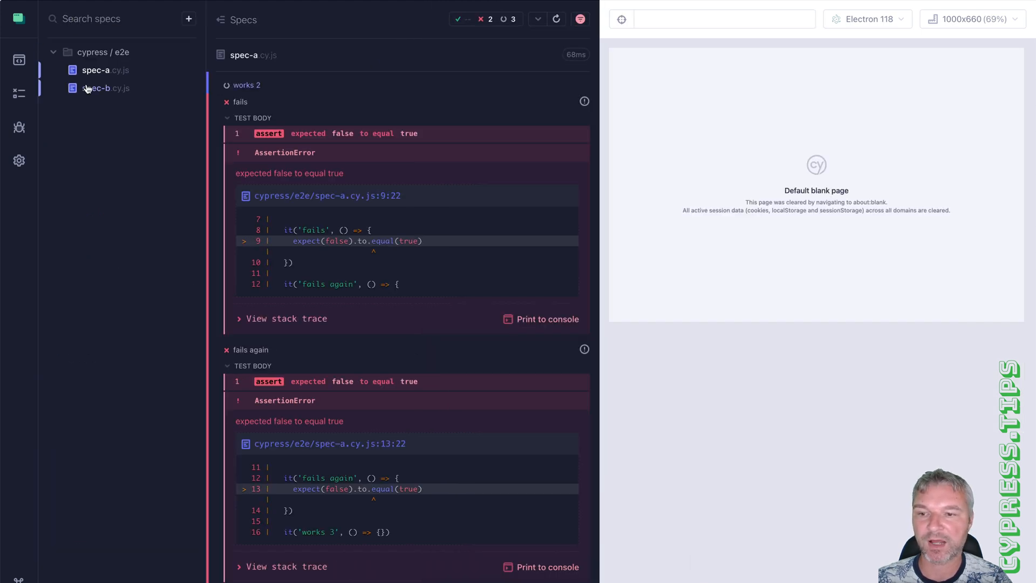
pyautogui.click(103, 88)
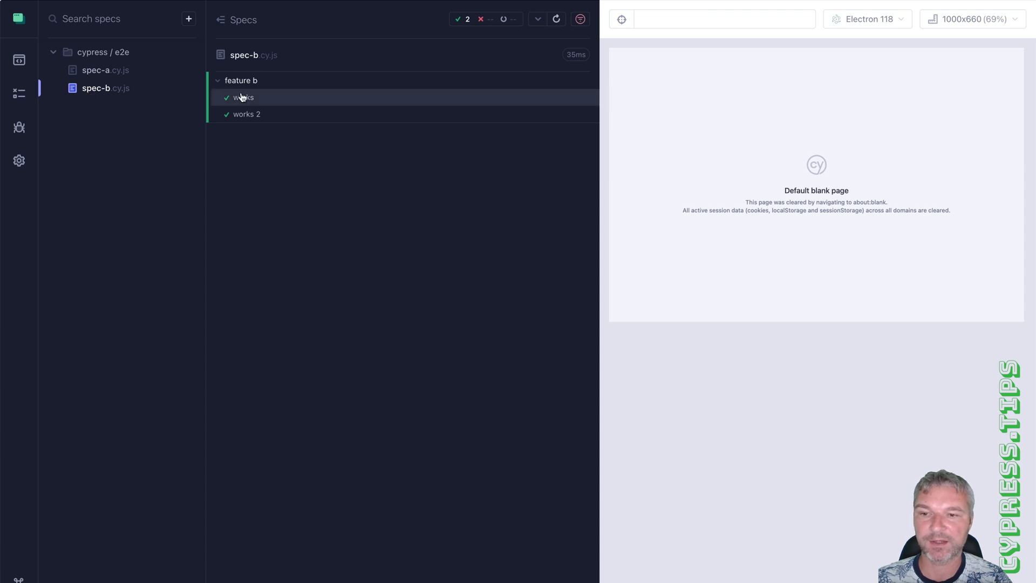
pyautogui.click(103, 71)
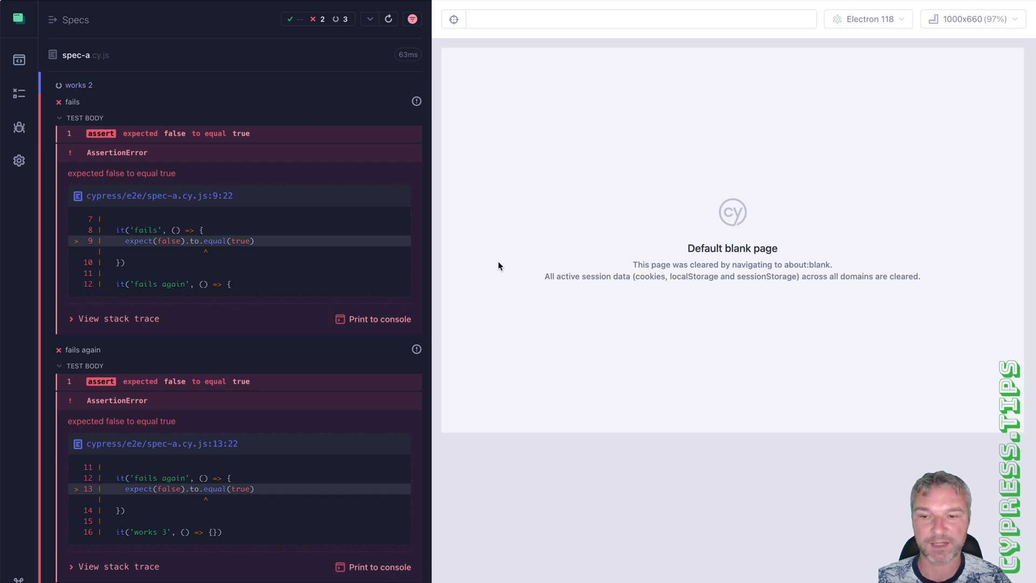
pyautogui.moveTo(493, 174)
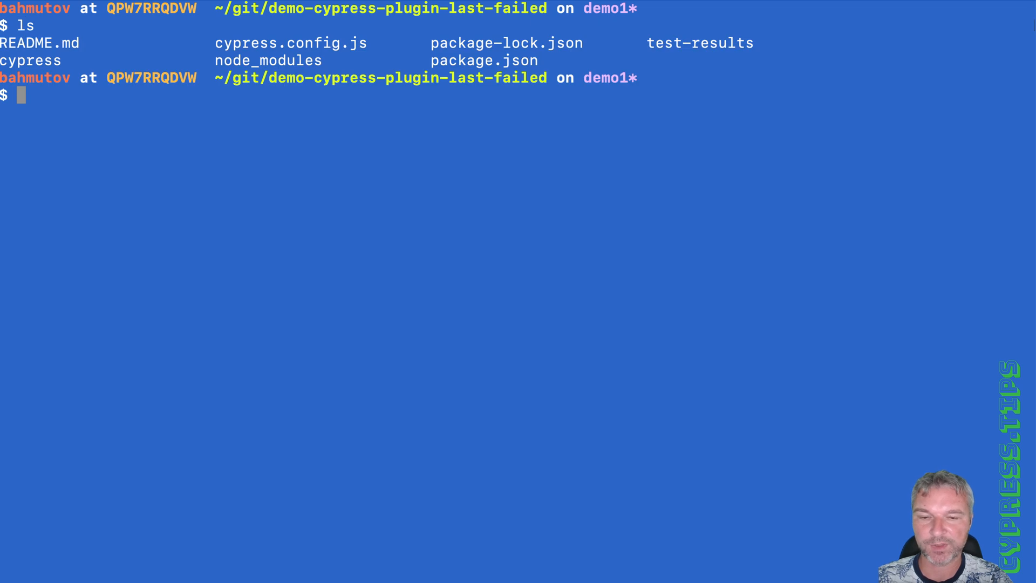
# Step: Print the recorded failures with 'cat test-results/last-run.txt'
pyautogui.write('cat test-results/last-run.txt')
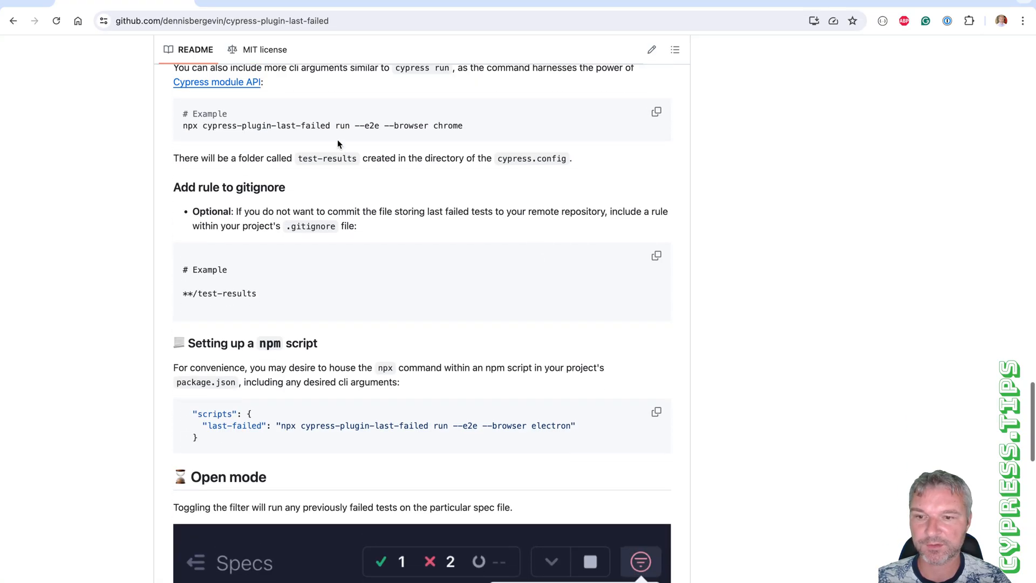
# Step: Select the README's 'npx cypress-plugin-last-failed run' example for copying
pyautogui.doubleClick(266, 125)
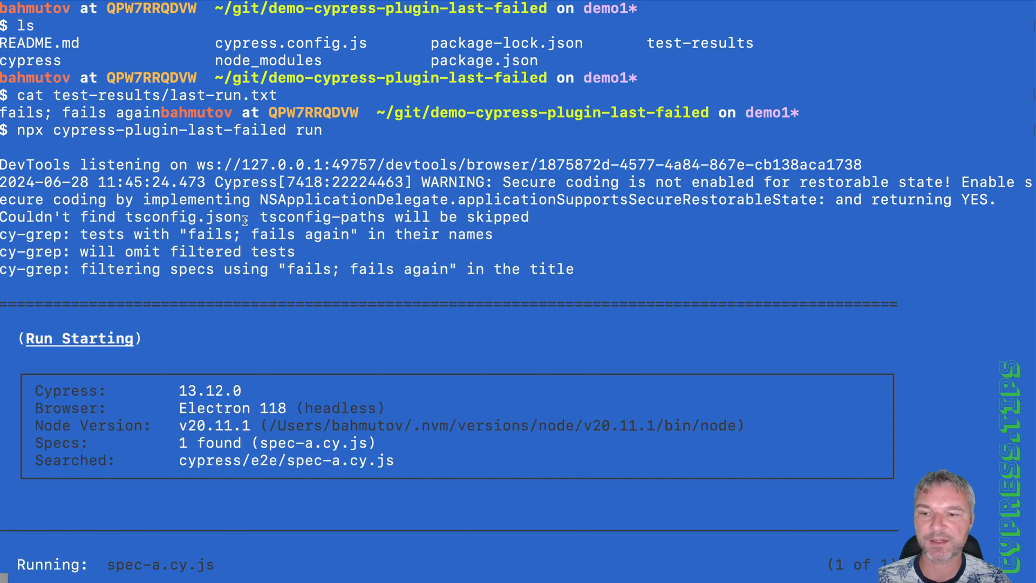
# Step: Review the 'npx cypress-plugin-last-failed run' output, marking that only spec-a was found with 2 failing
pyautogui.scroll(-3)
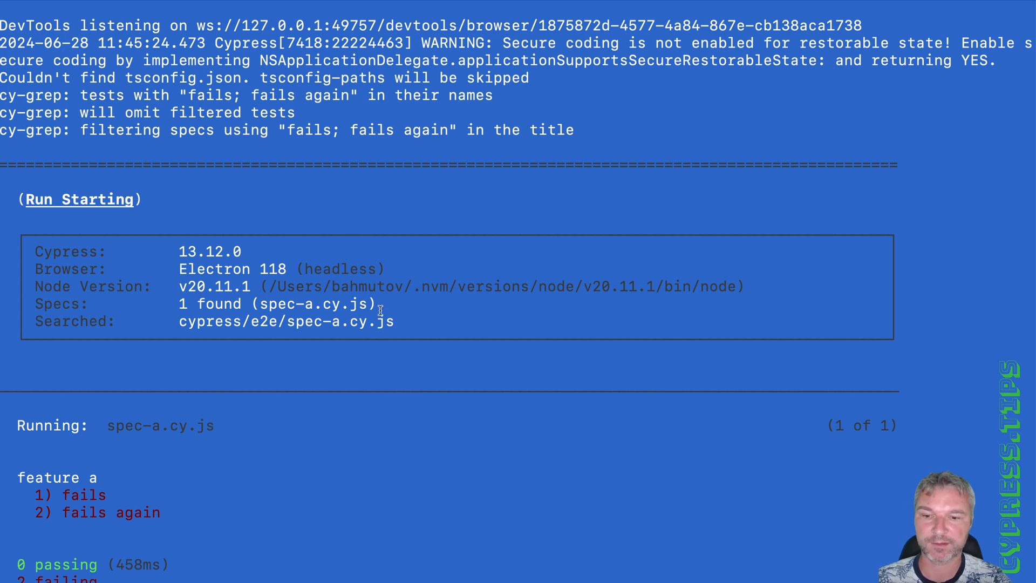
pyautogui.moveTo(188, 304); pyautogui.dragTo(380, 305)
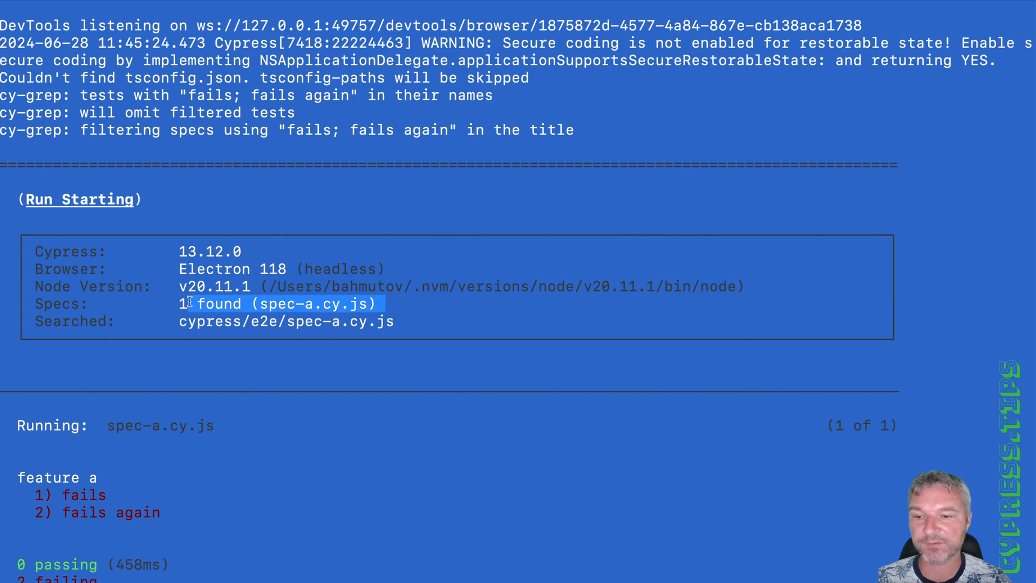
pyautogui.scroll(-3)
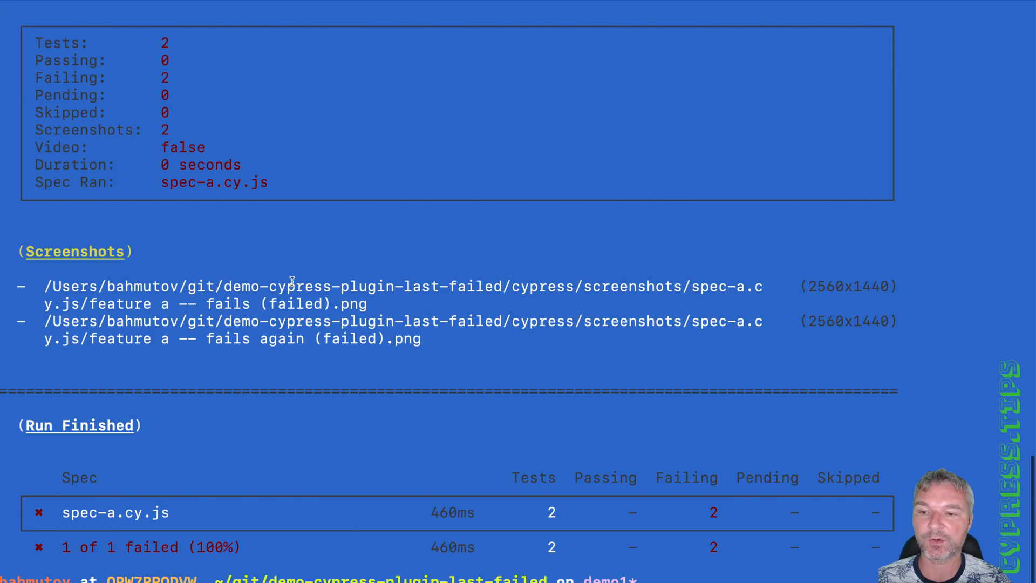